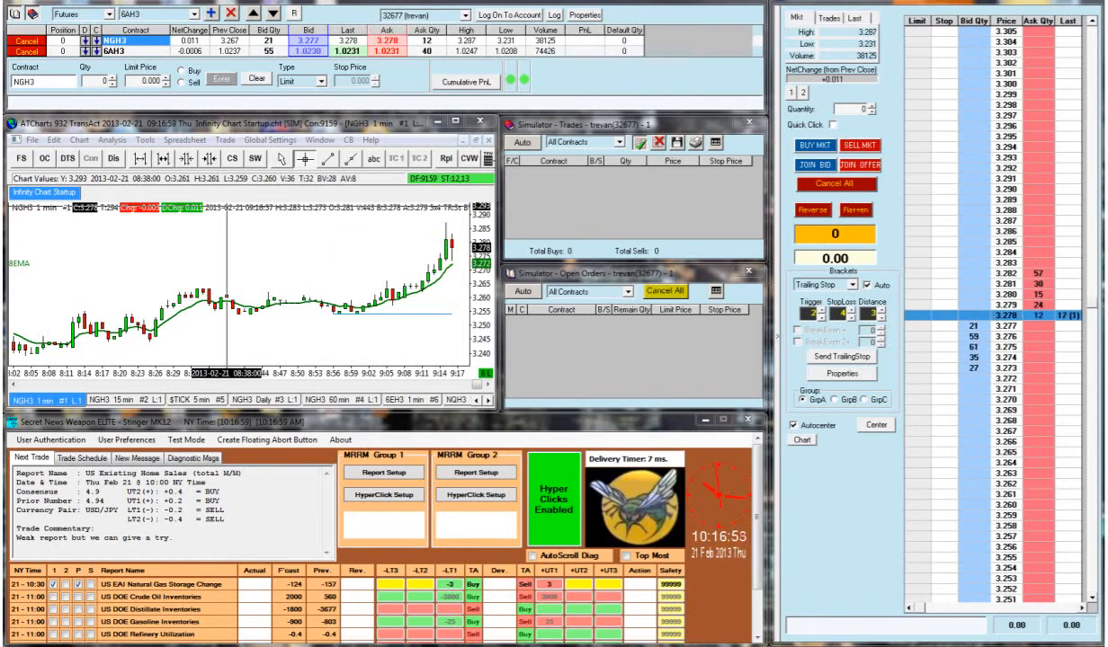
# Bring up the HyperClick Settings window for news-trade Group 1.
pyautogui.click(381, 495)
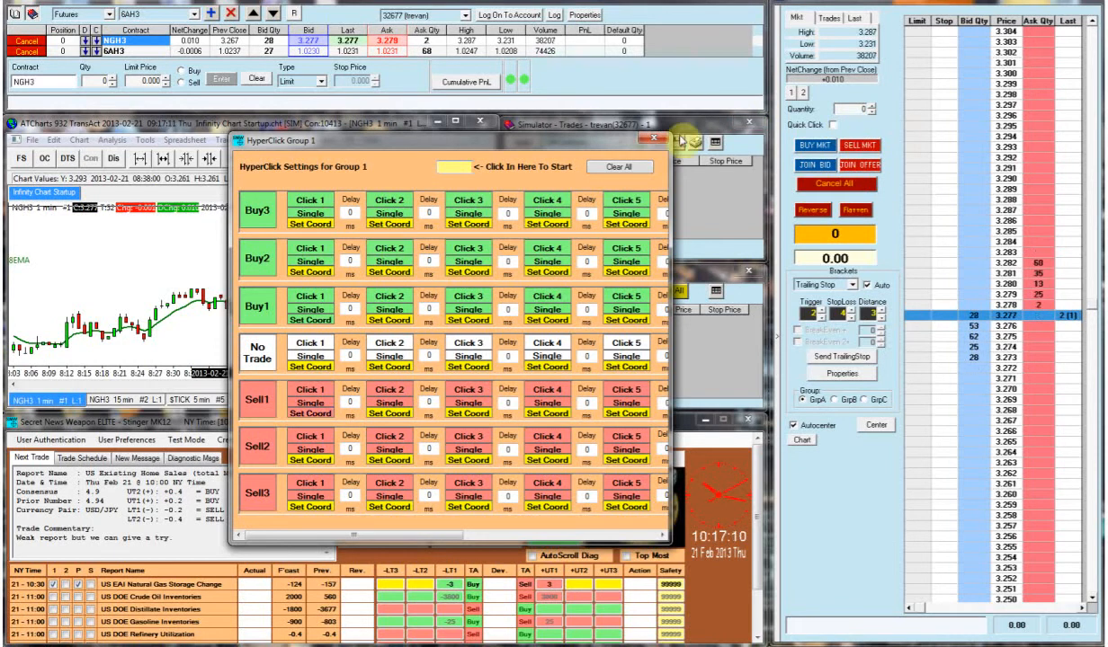
# Close the Group 1 HyperClick Settings window to return to the trading screens.
pyautogui.click(639, 140)
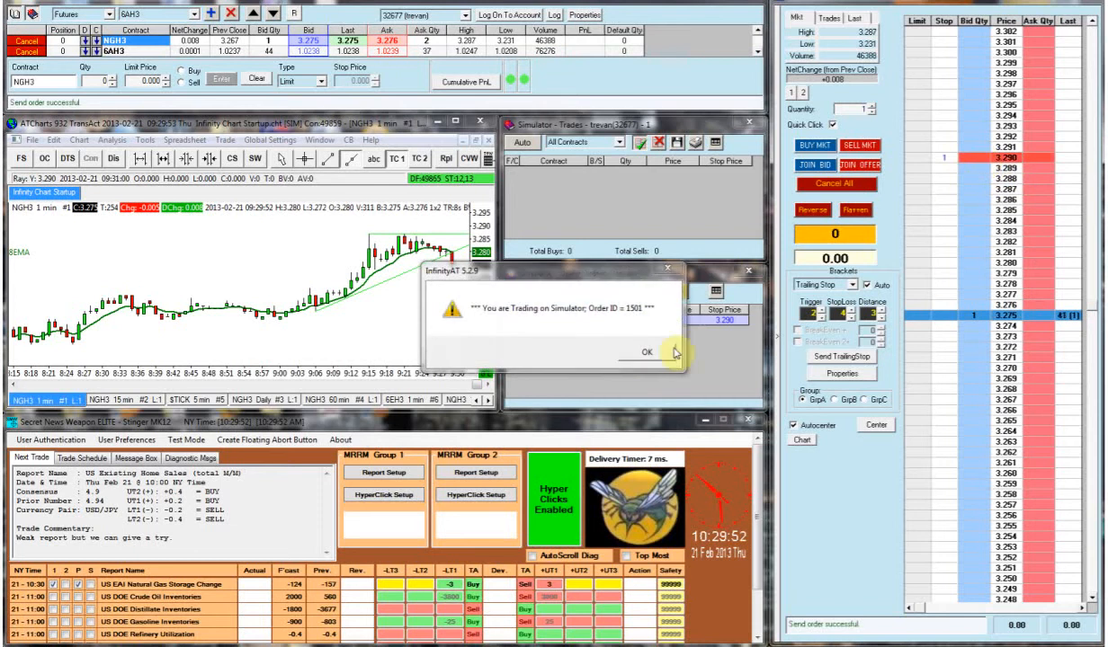
# Dismiss the simulator order notice so the Buy1 news trade of one NGH3 contract fills.
pyautogui.click(646, 351)
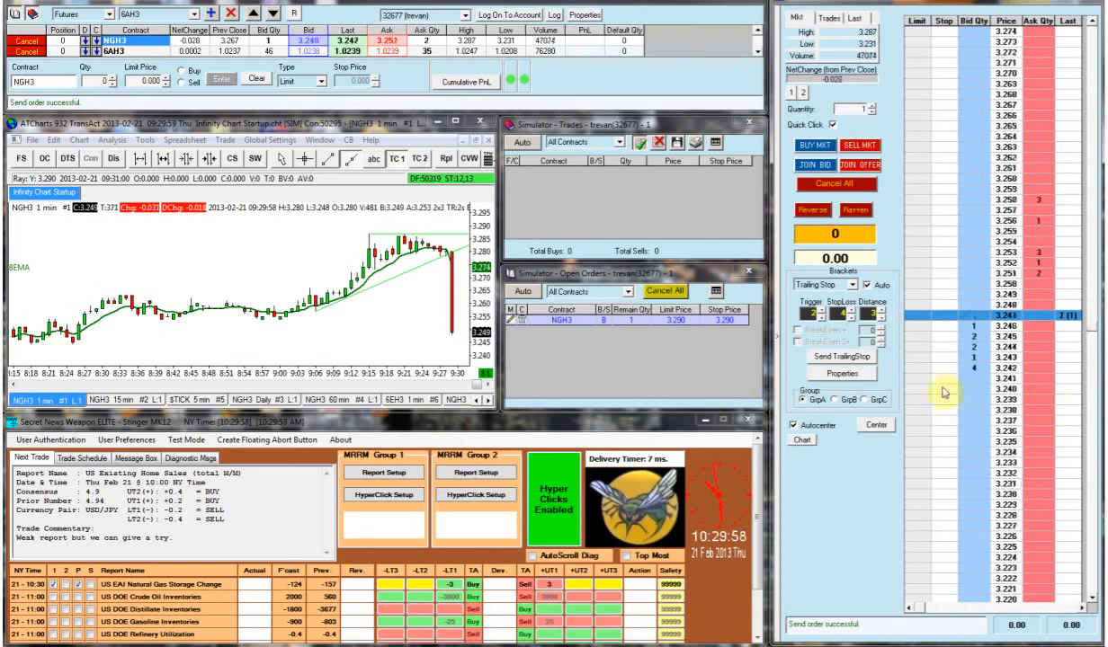
pyautogui.click(809, 144)
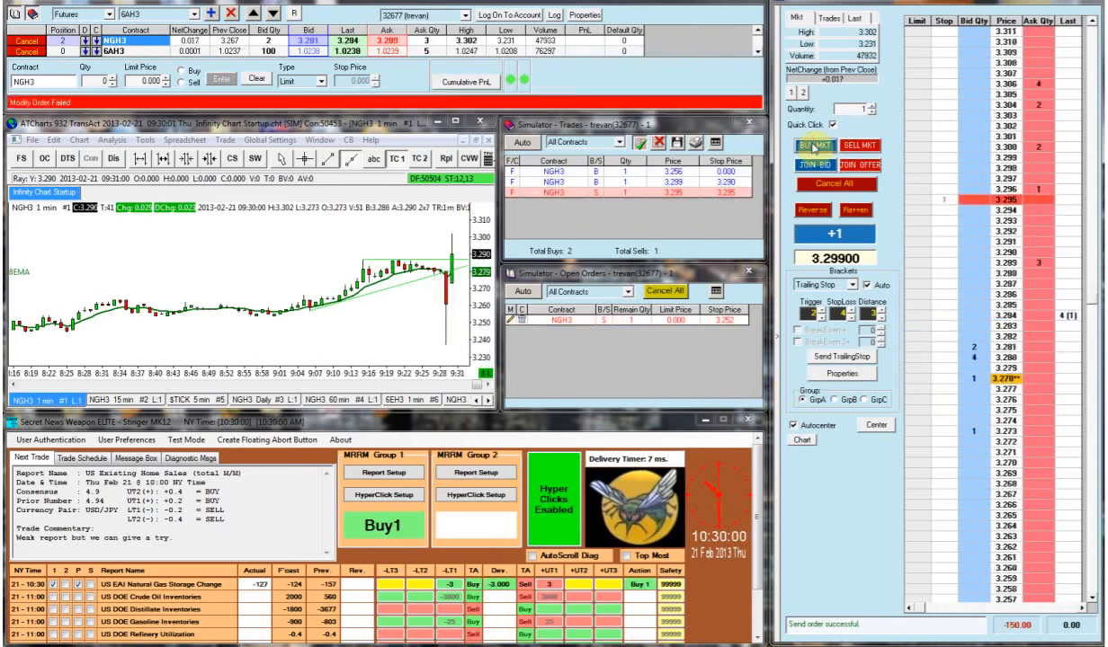
pyautogui.click(809, 144)
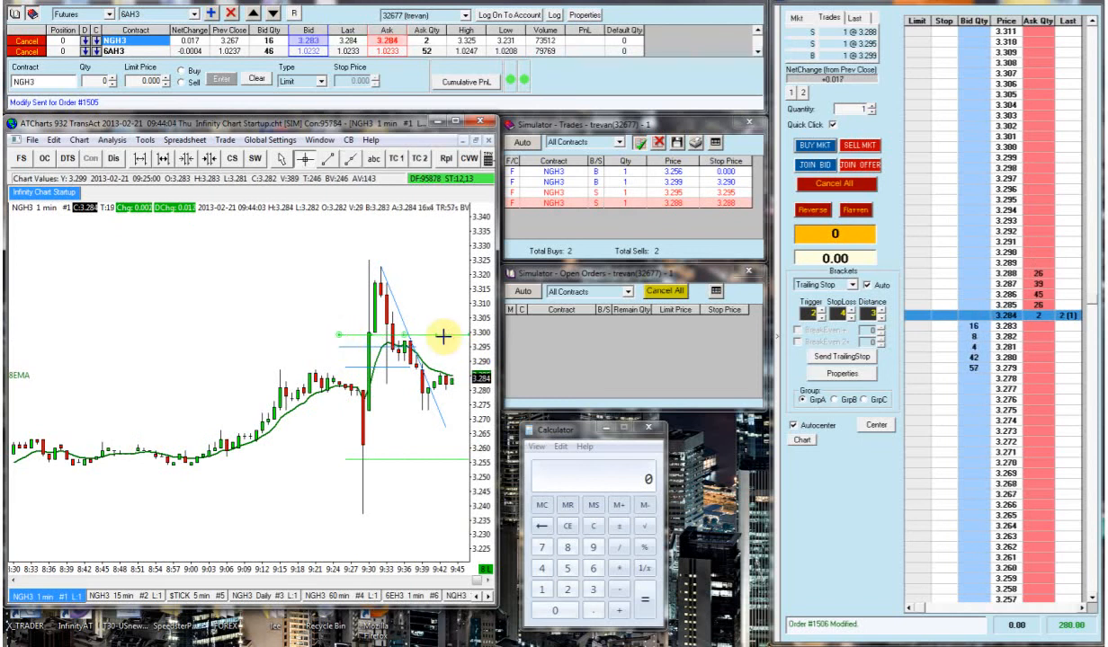
pyautogui.moveTo(300, 309)
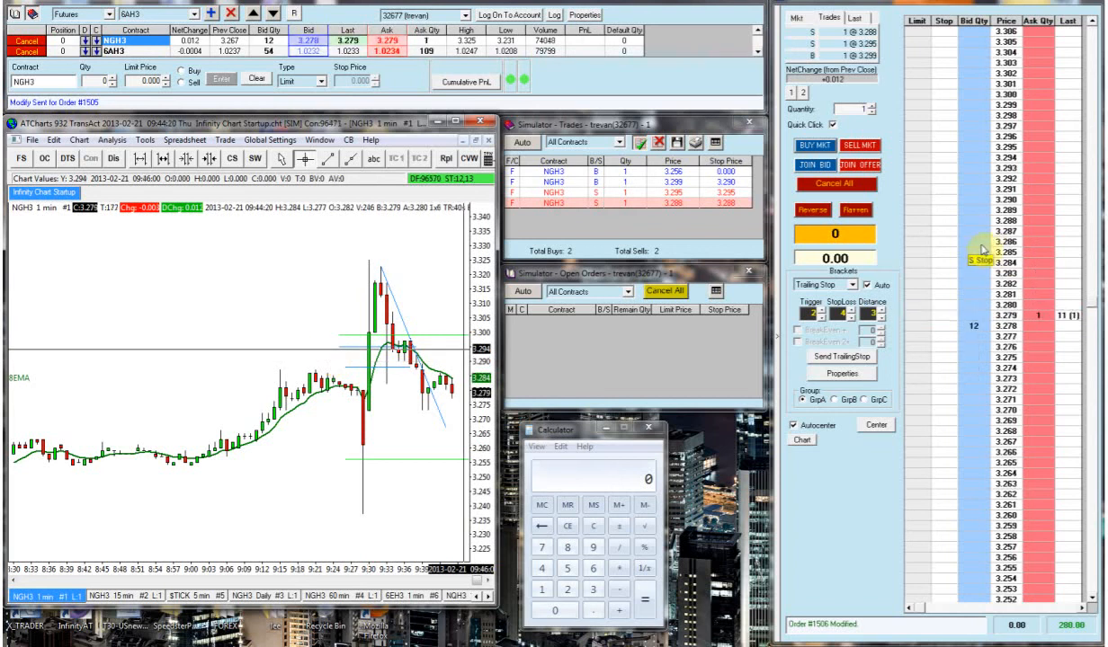
pyautogui.moveTo(304, 363)
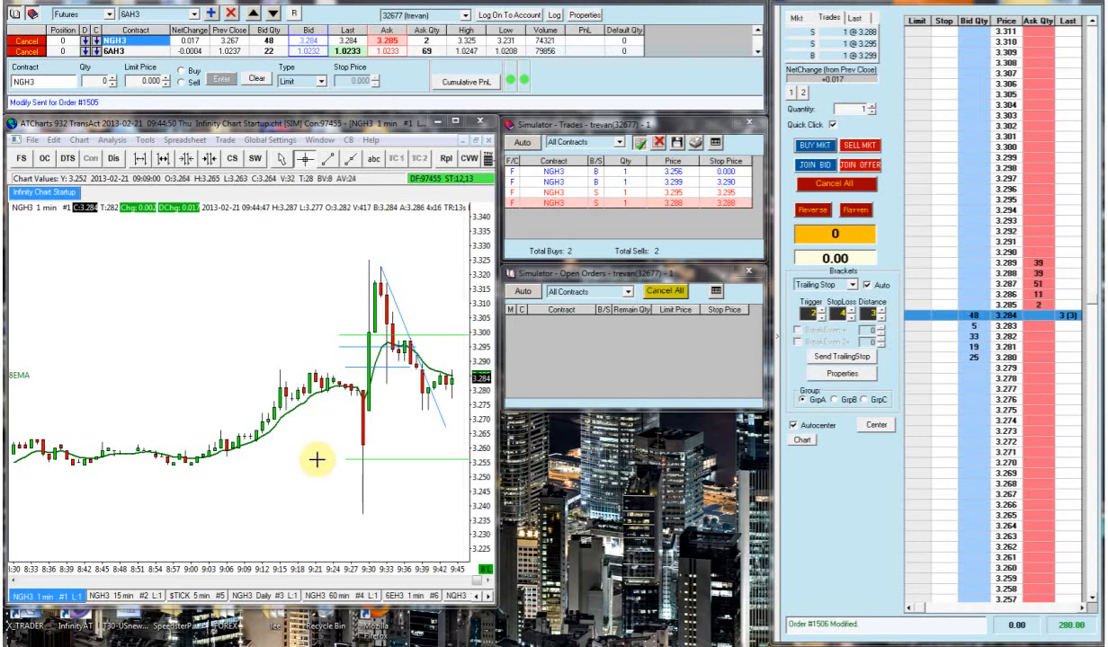
pyautogui.moveTo(137, 423)
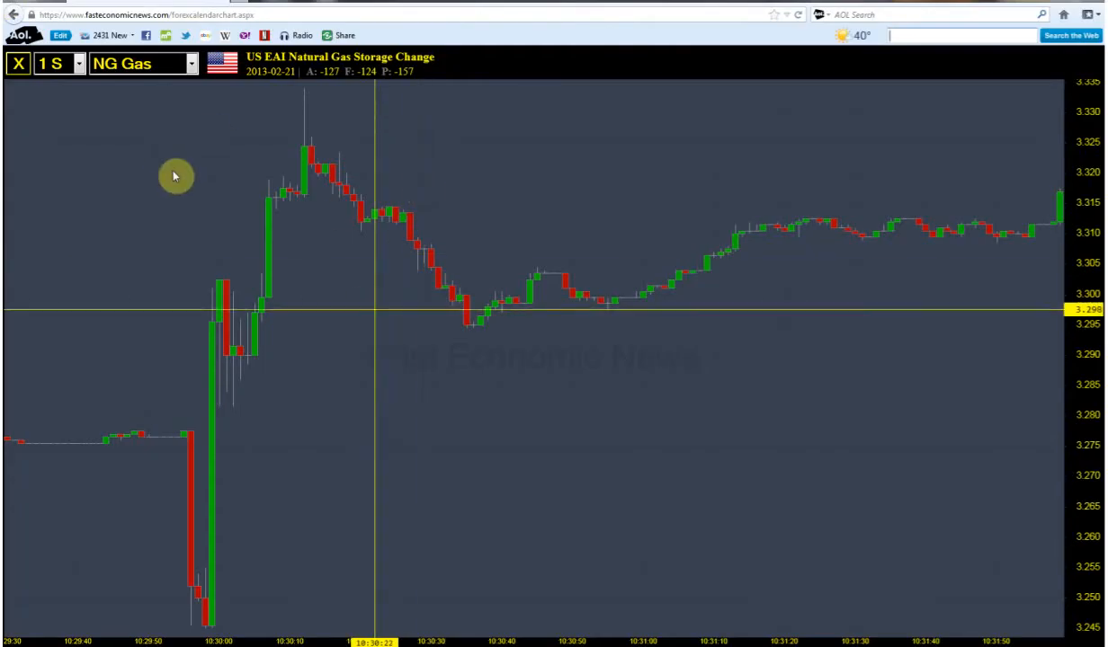
pyautogui.moveTo(165, 442)
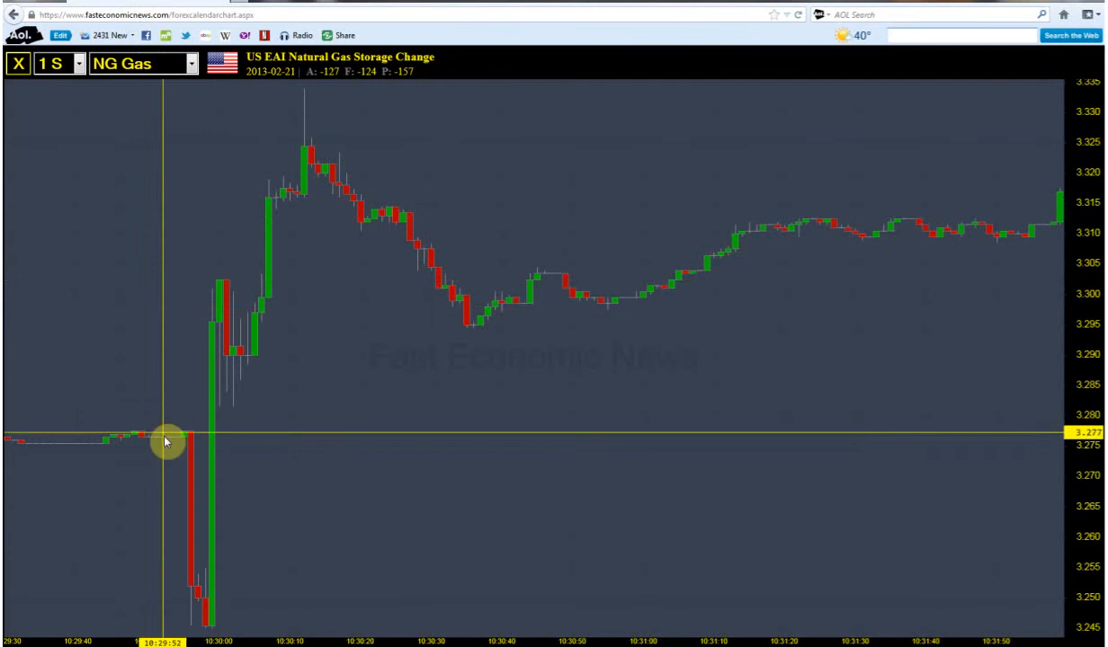
pyautogui.moveTo(215, 512)
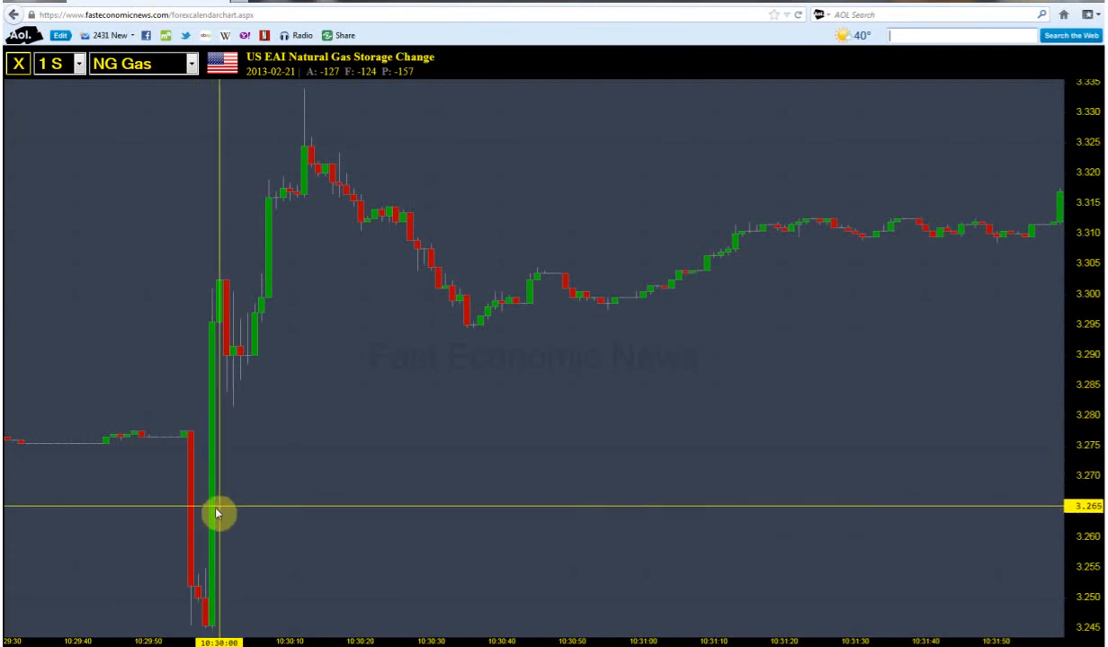
pyautogui.moveTo(191, 590)
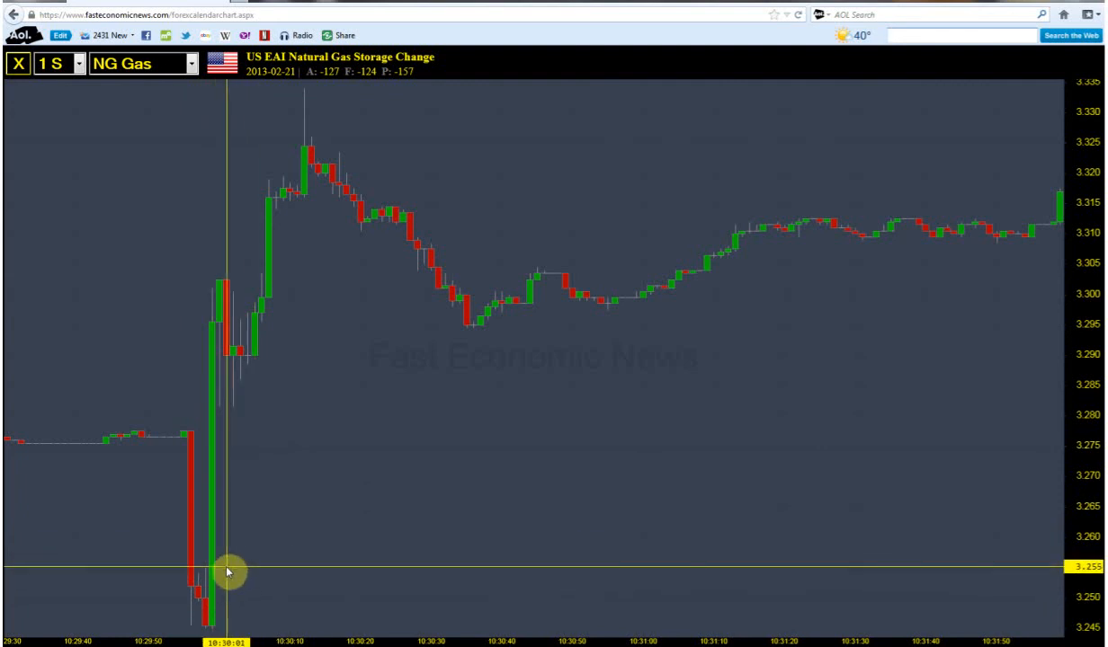
pyautogui.moveTo(226, 395)
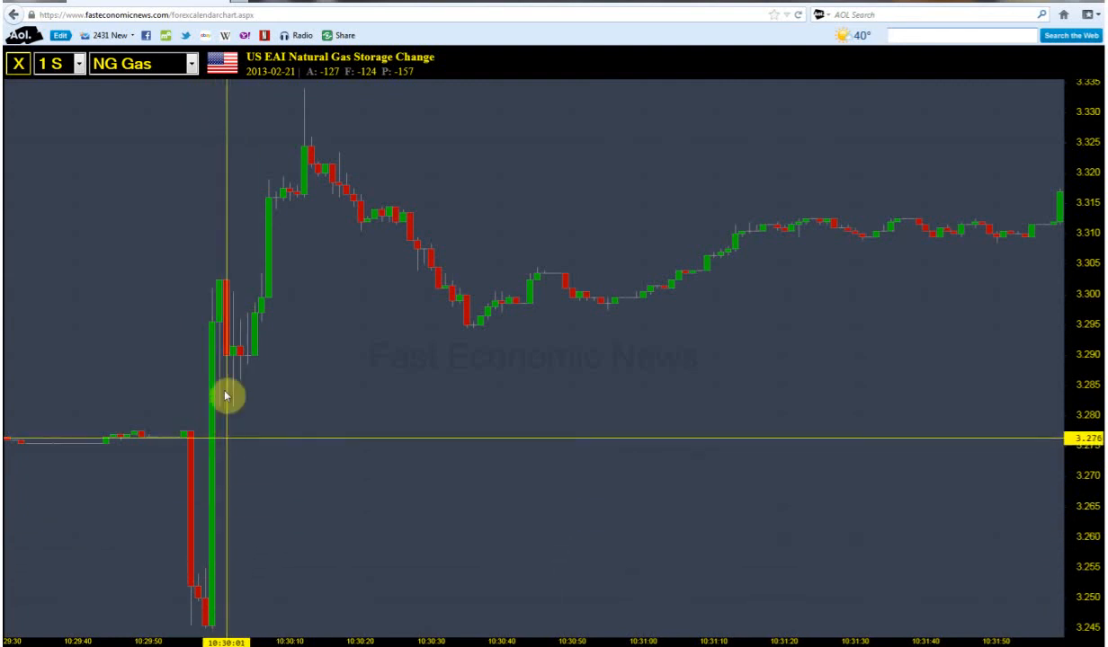
pyautogui.moveTo(219, 329)
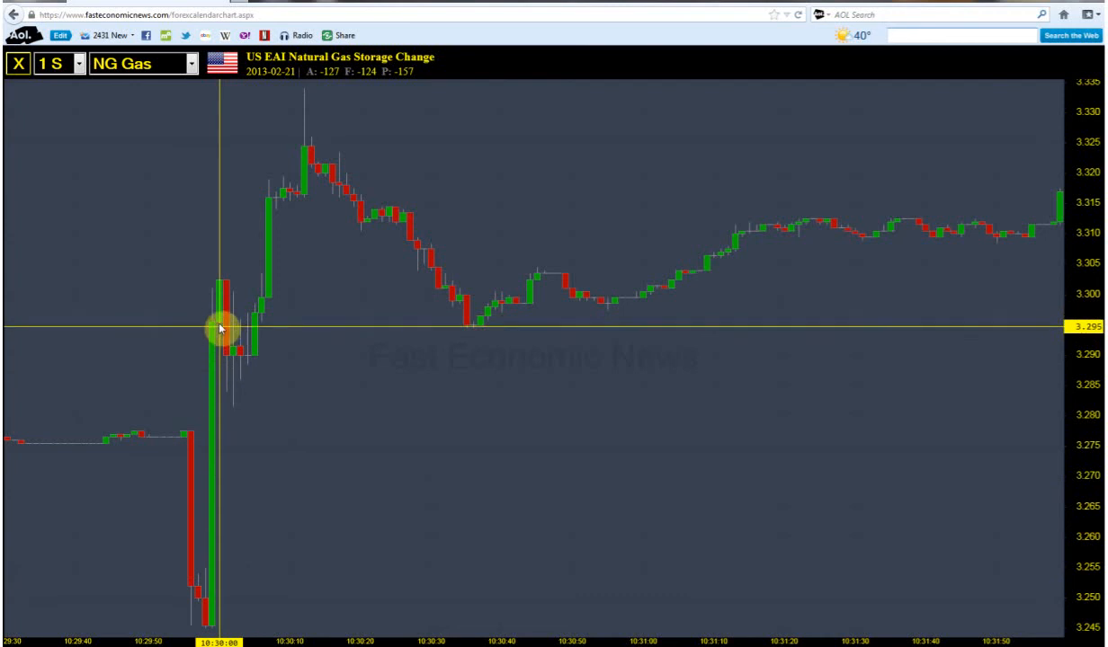
pyautogui.moveTo(221, 374)
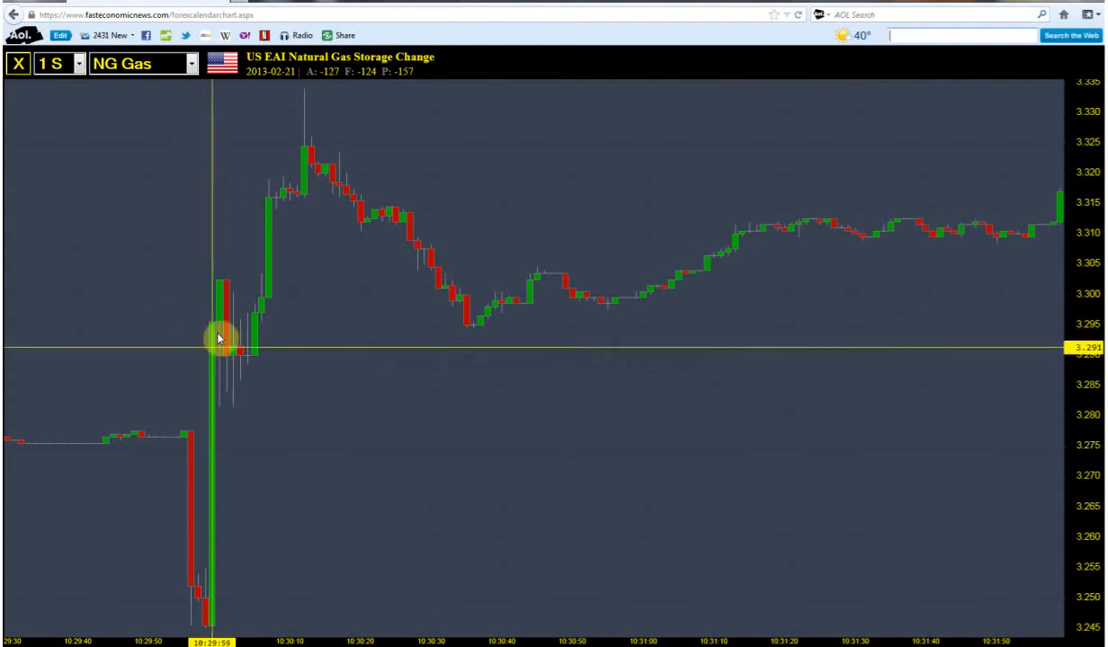
pyautogui.moveTo(232, 304)
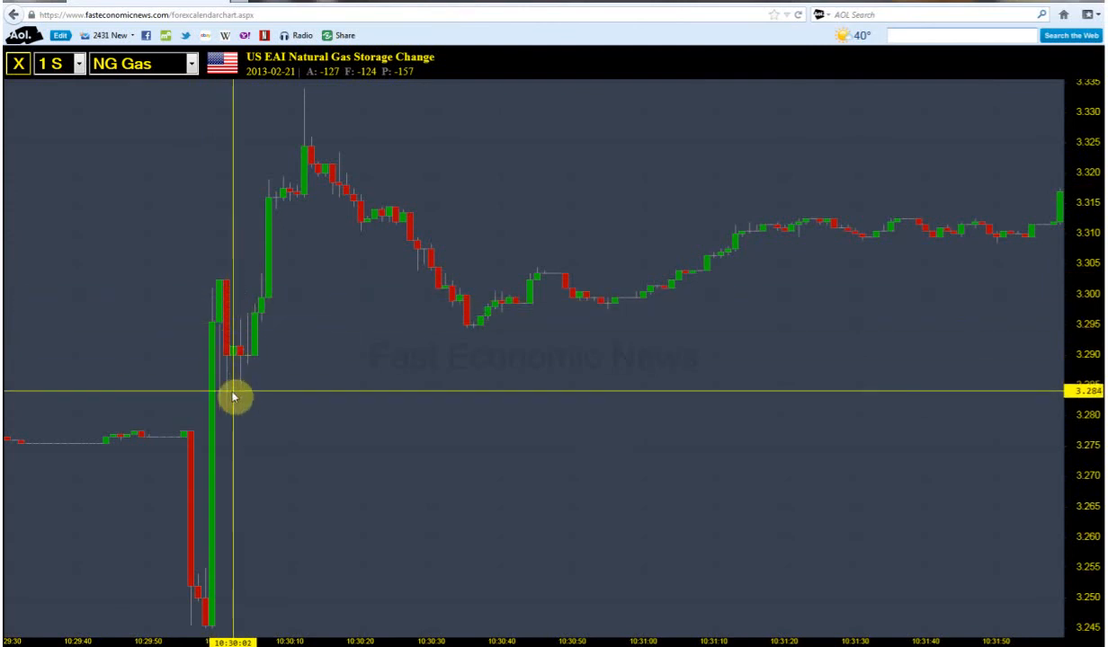
pyautogui.moveTo(232, 306)
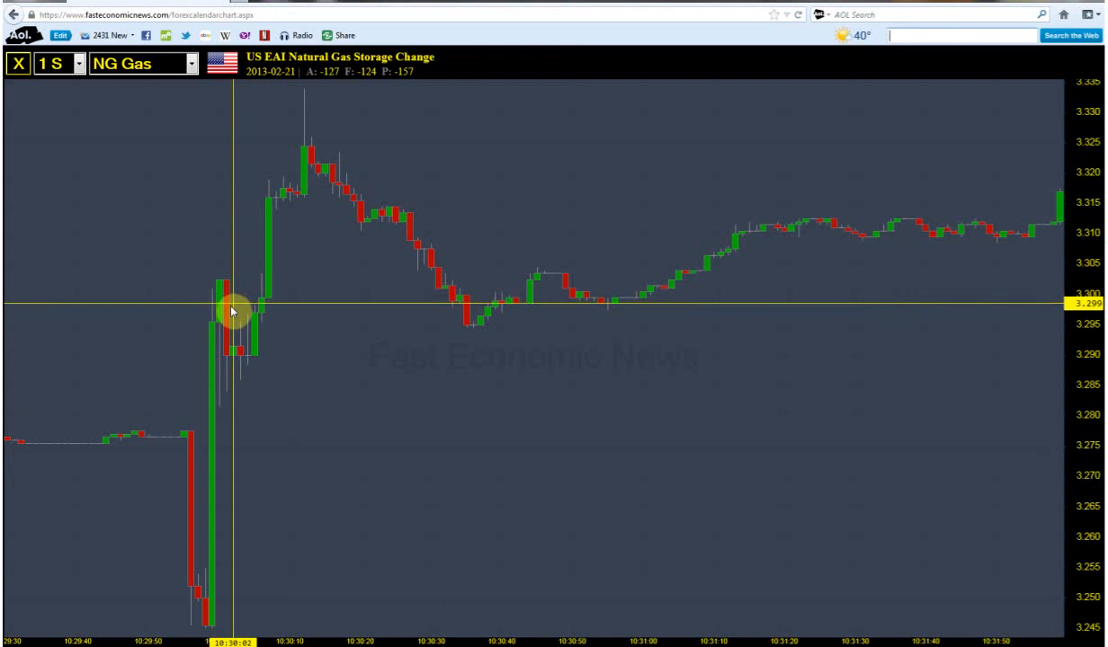
pyautogui.moveTo(230, 361)
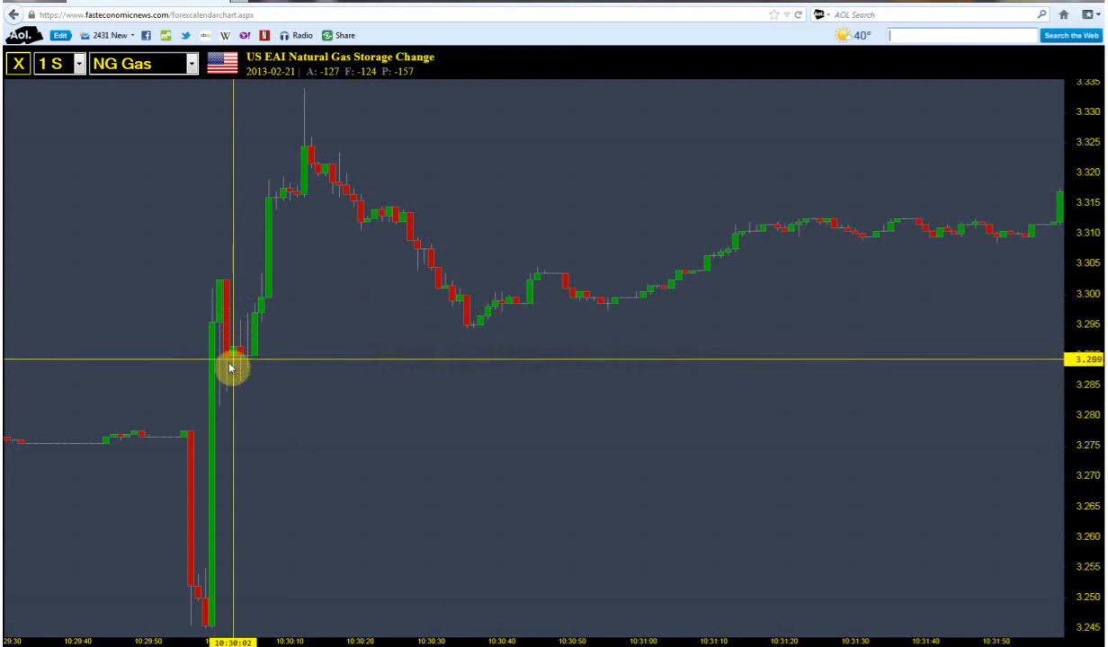
pyautogui.moveTo(232, 408)
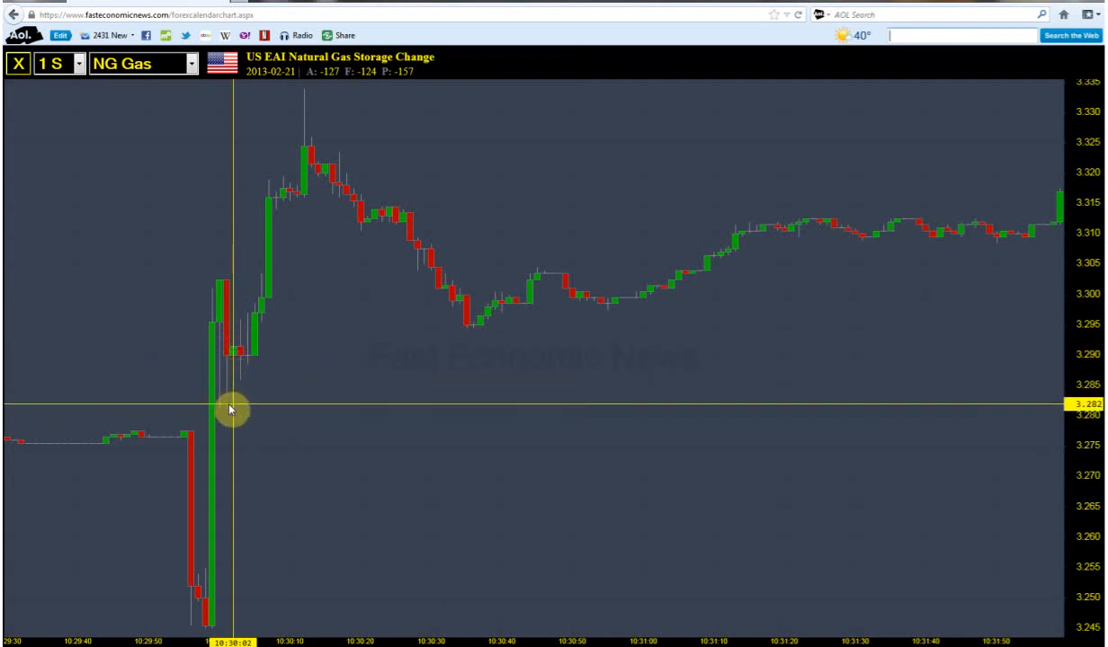
pyautogui.moveTo(515, 212)
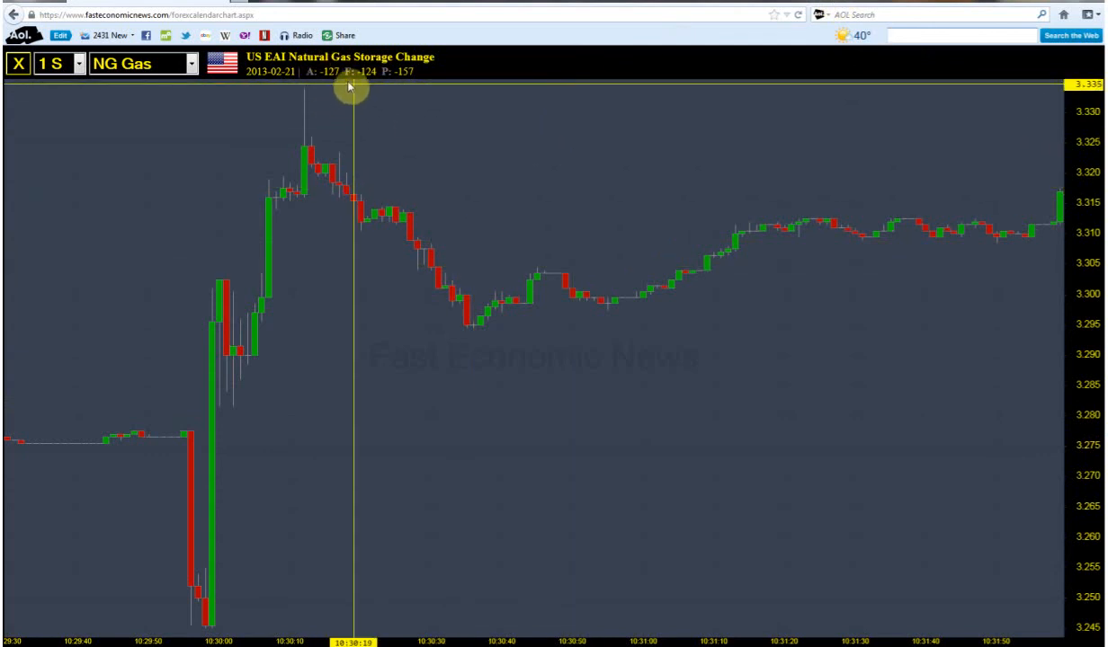
pyautogui.moveTo(399, 180)
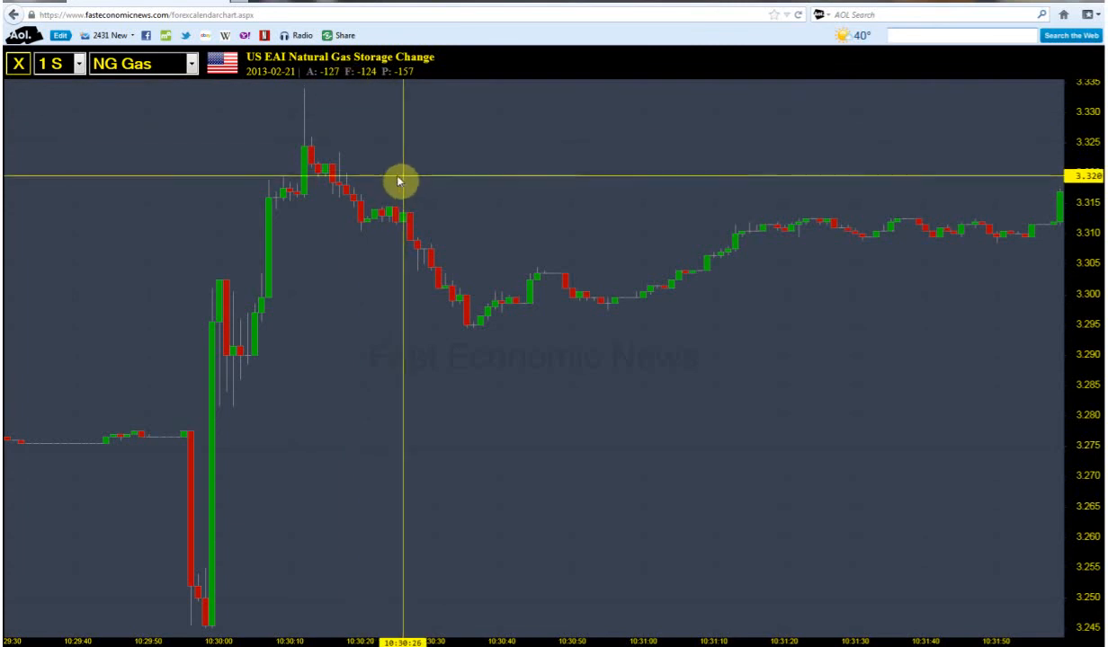